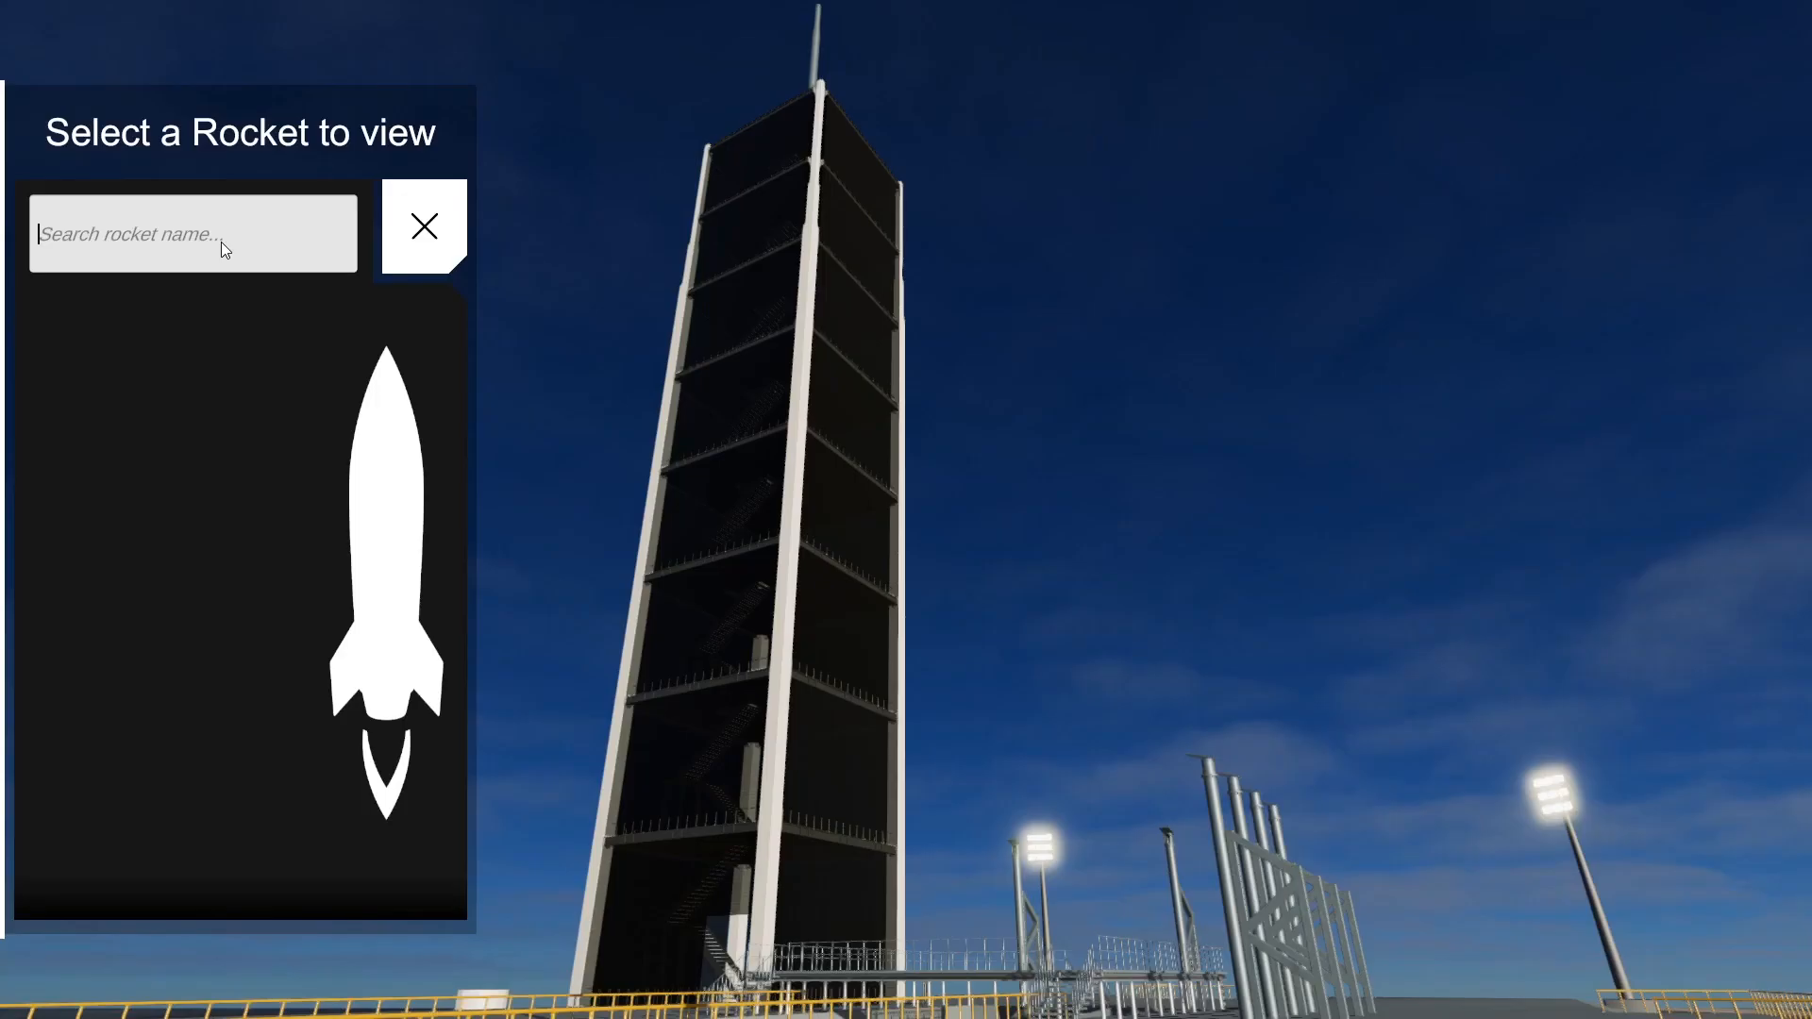
Step: Show the Antares 230+ model, then search 'Fal' to list Falcon 1, Falcon 9 and Falcon Heavy
click(192, 233)
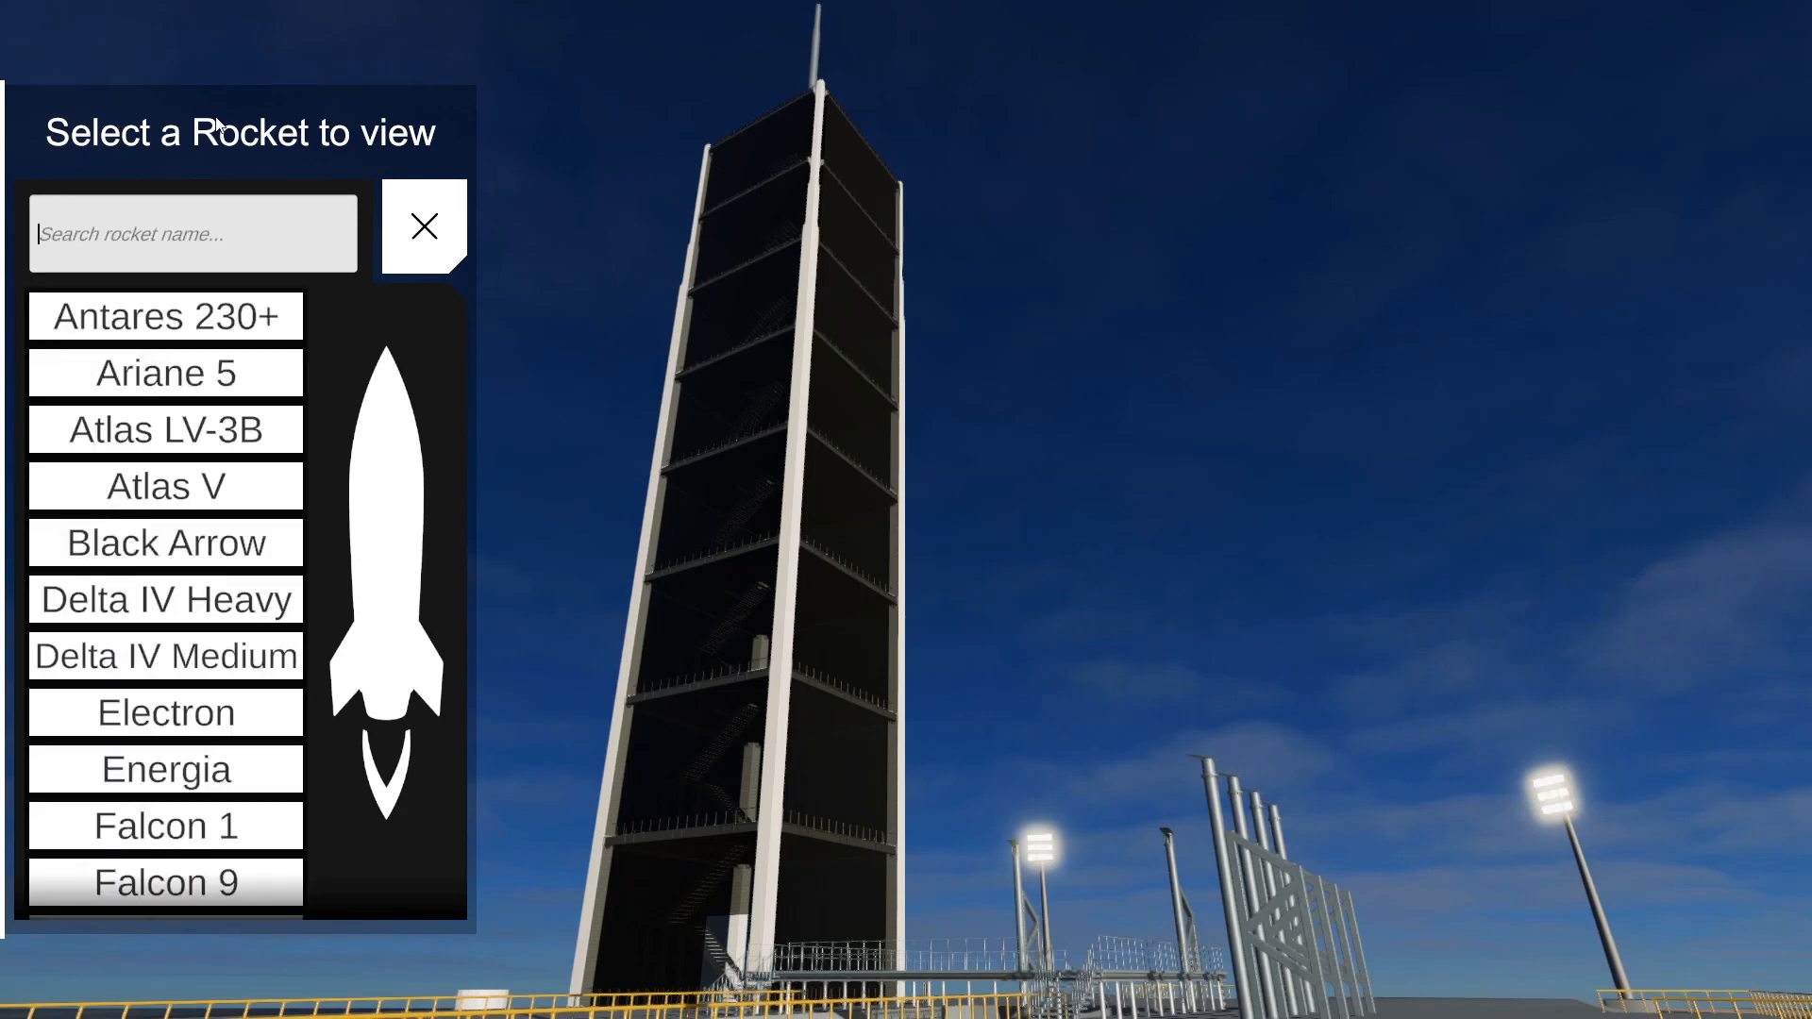
click(165, 317)
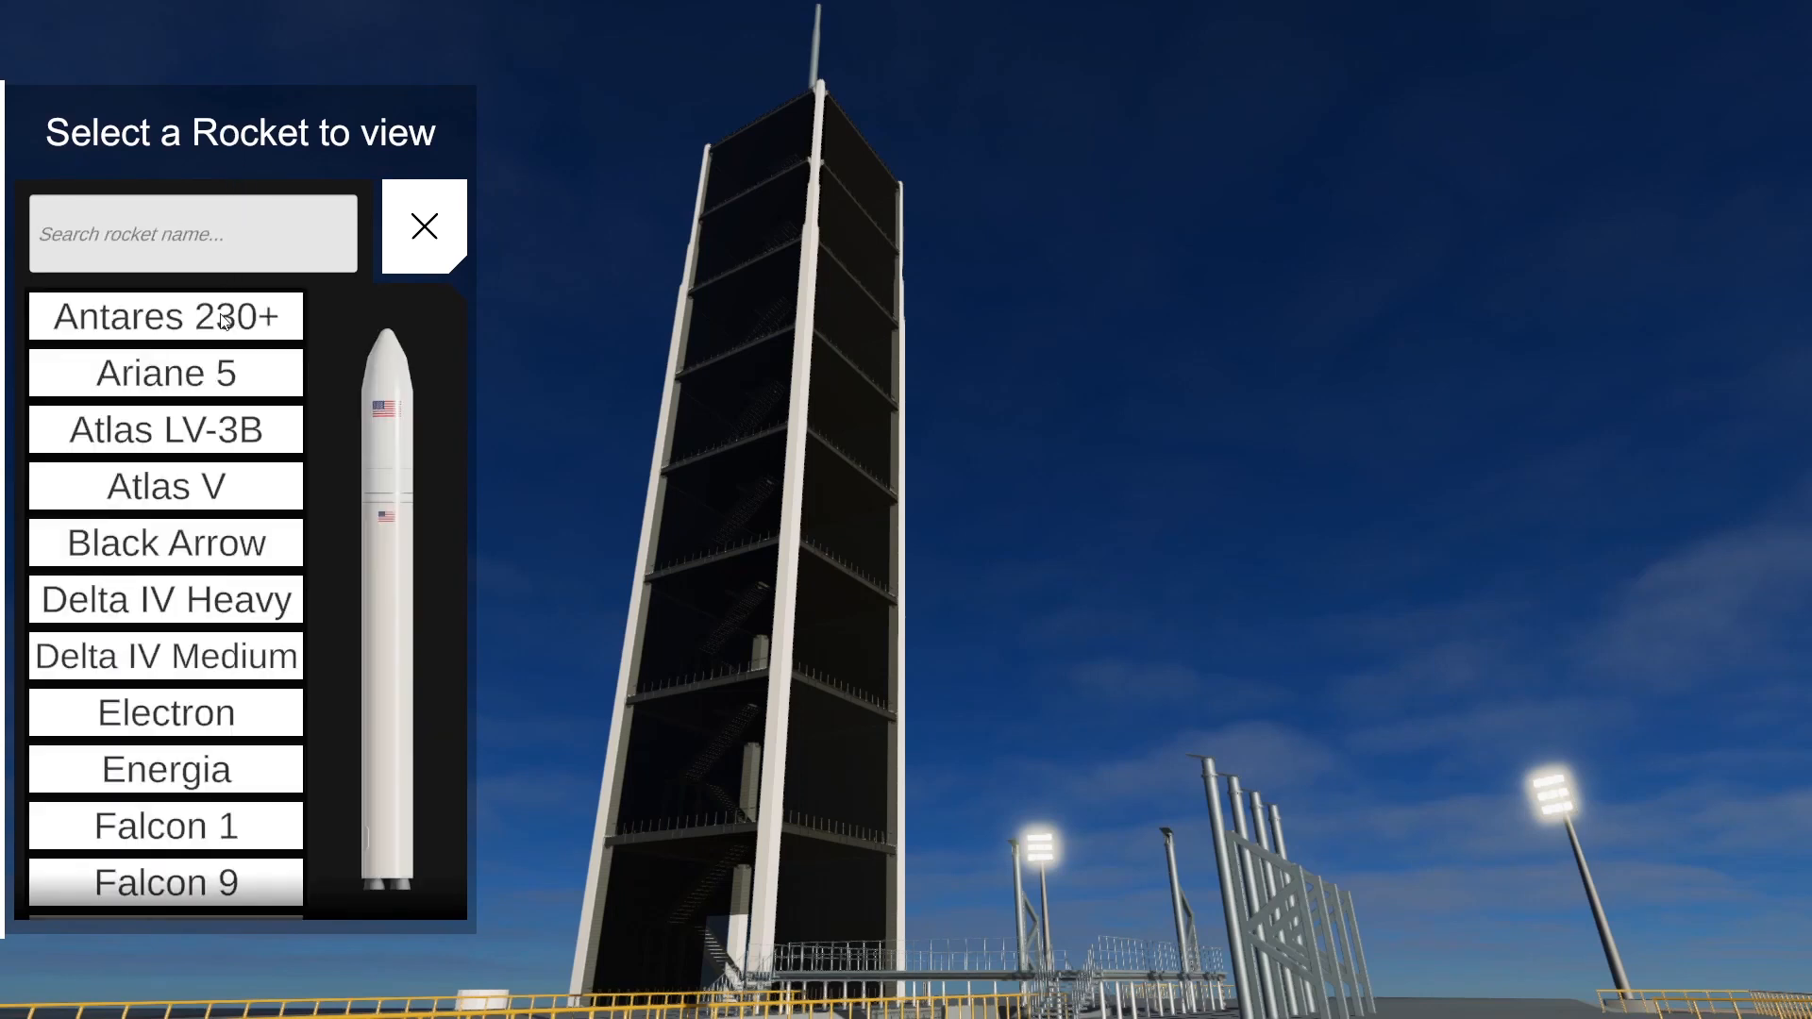
click(165, 598)
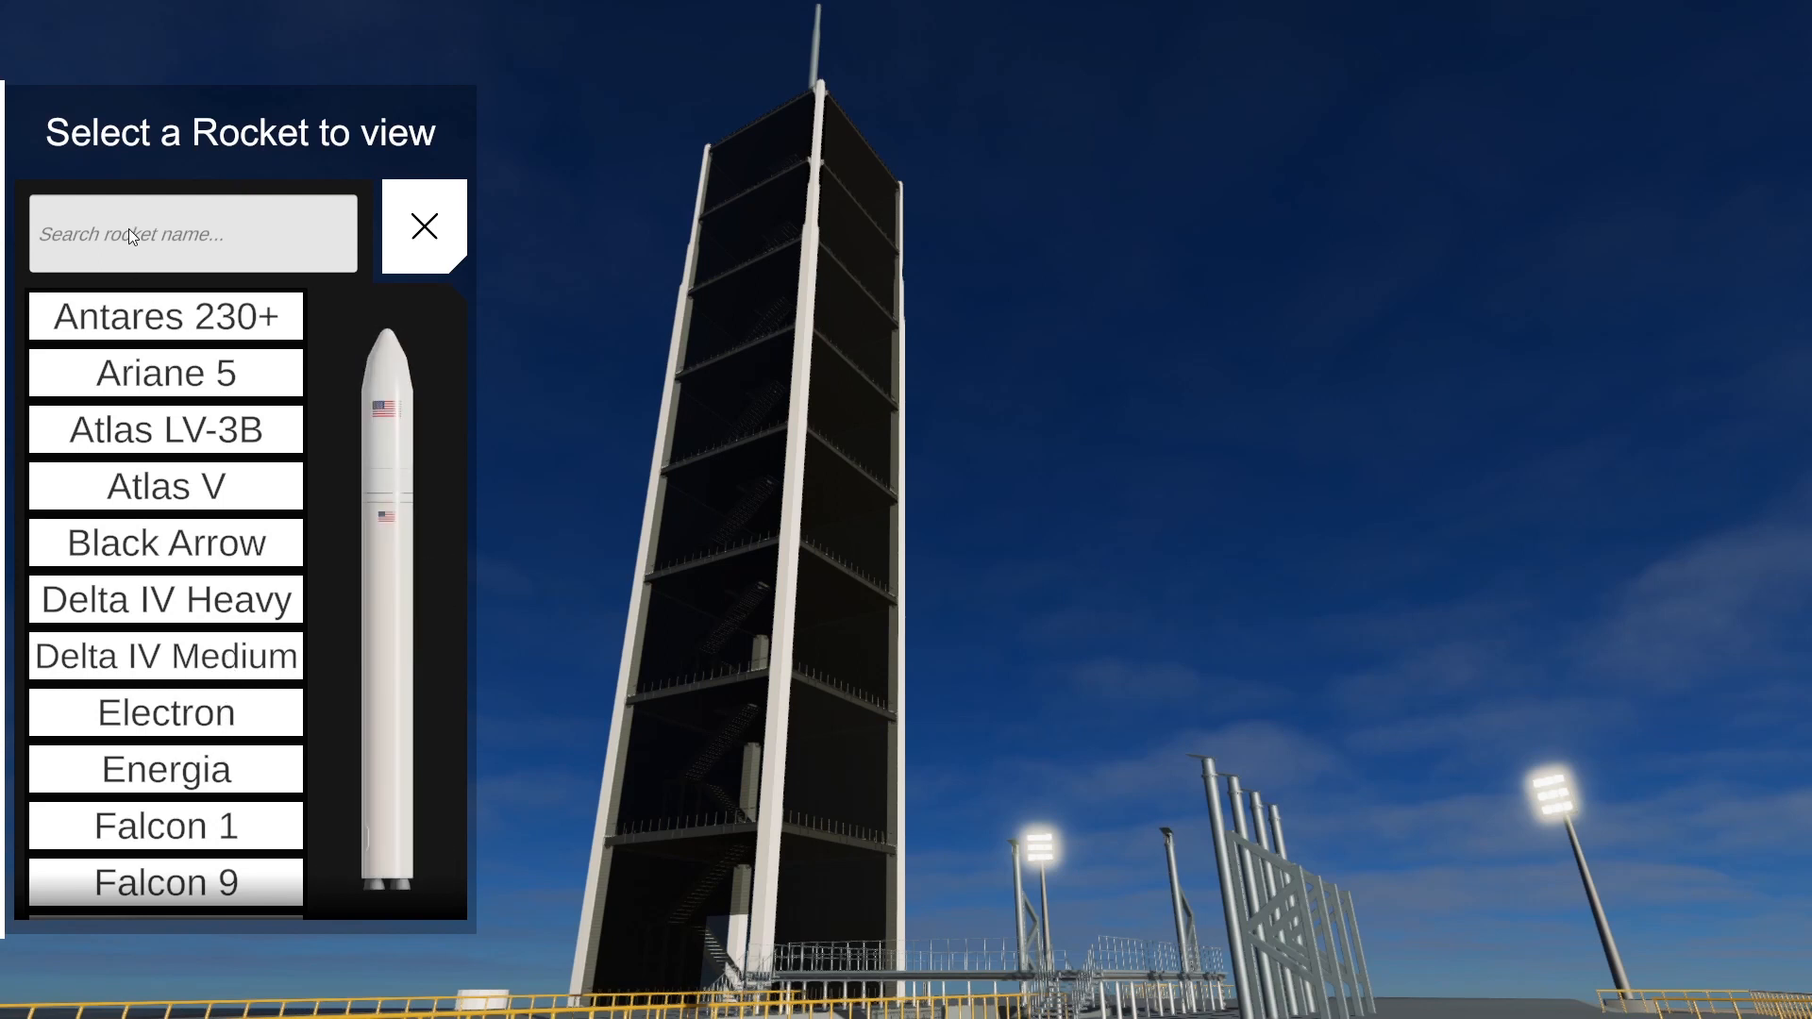
text(Fal)
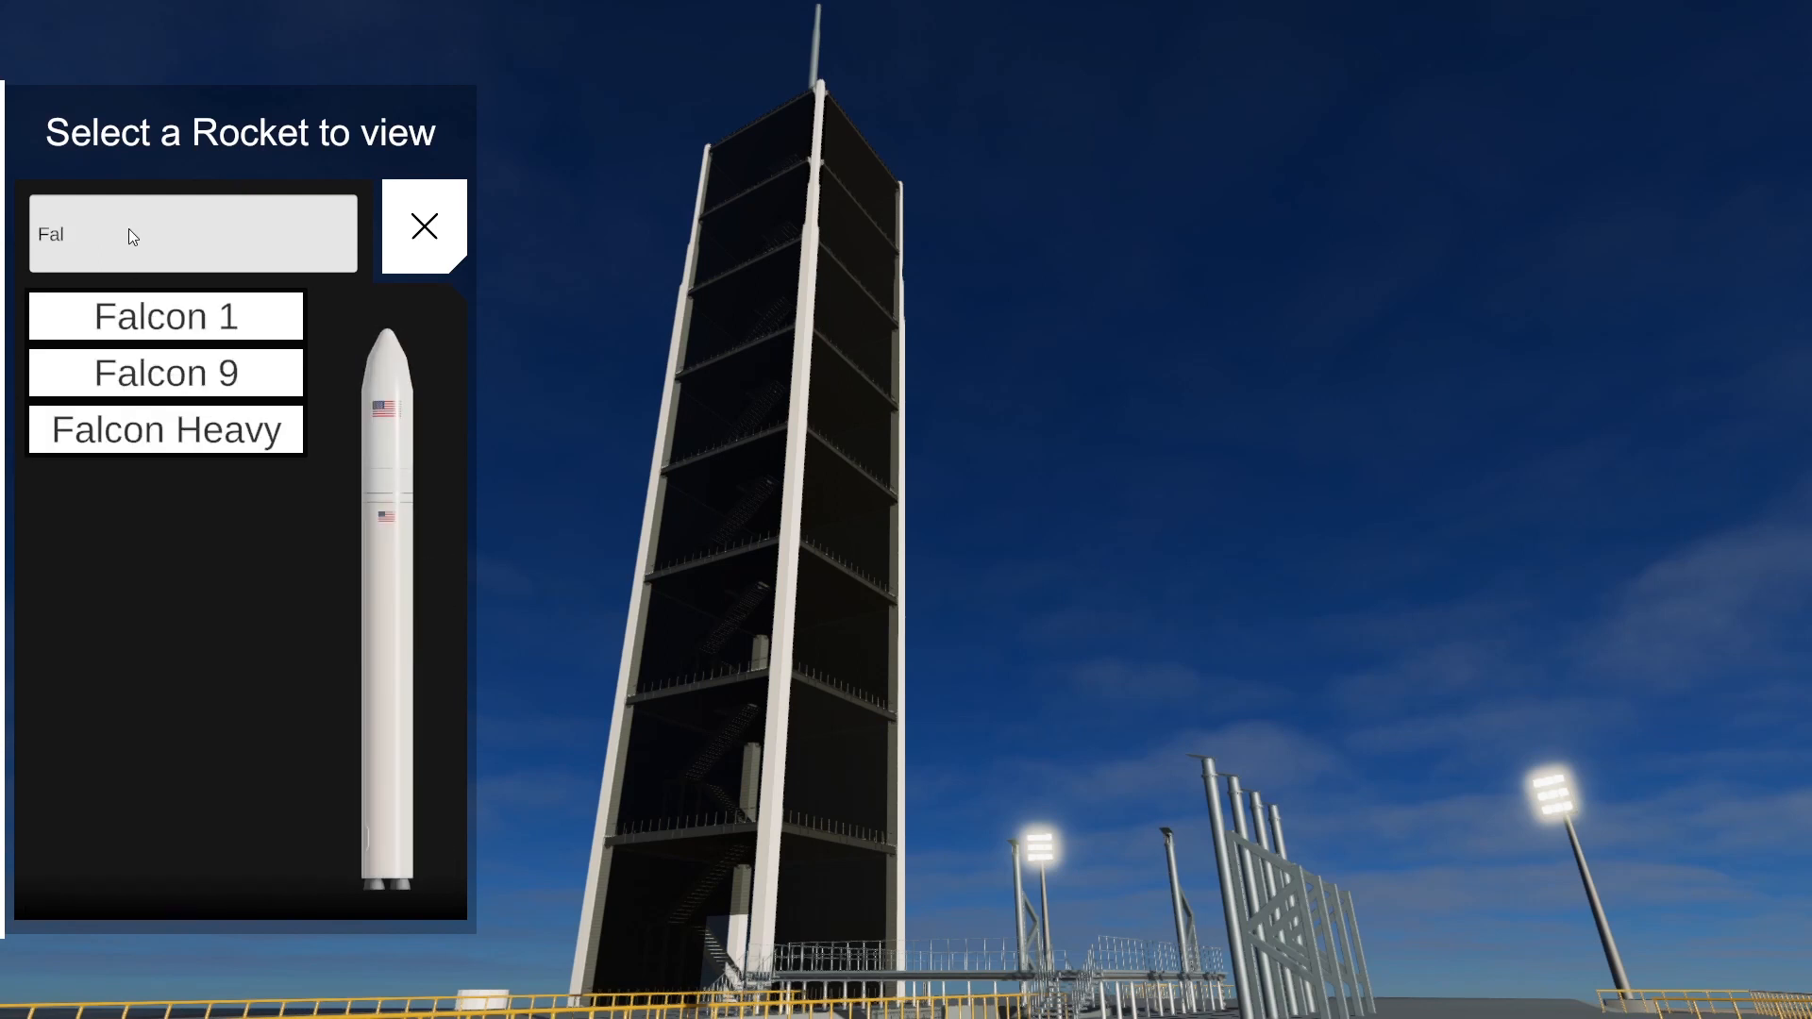